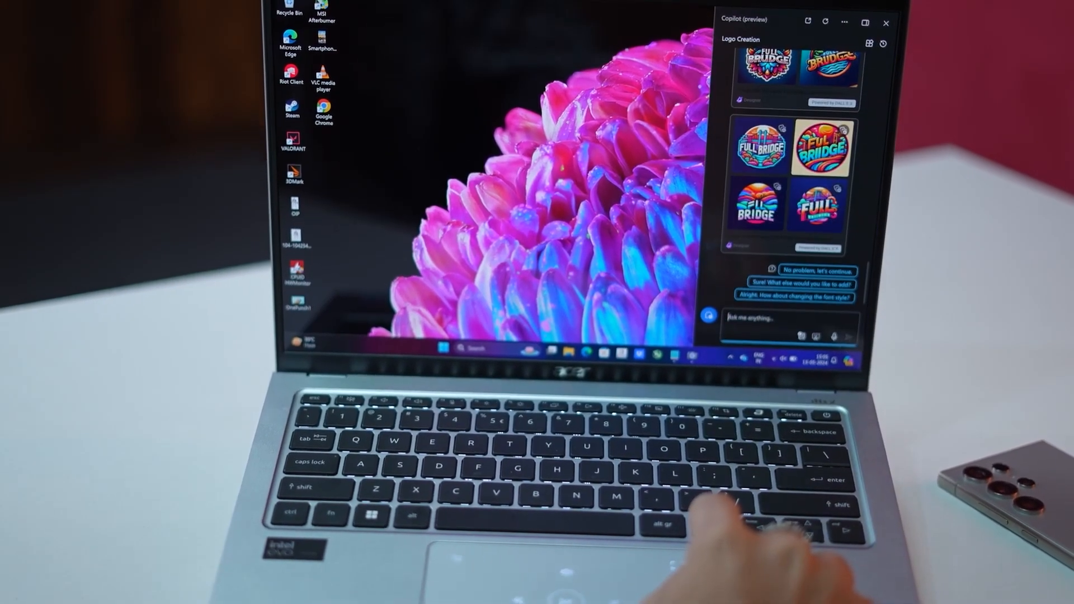
Step: Close the Copilot sidebar showing the Full Bridge logos to reveal the flower wallpaper desktop
{"action": "left_click", "coordinate": [885, 22]}
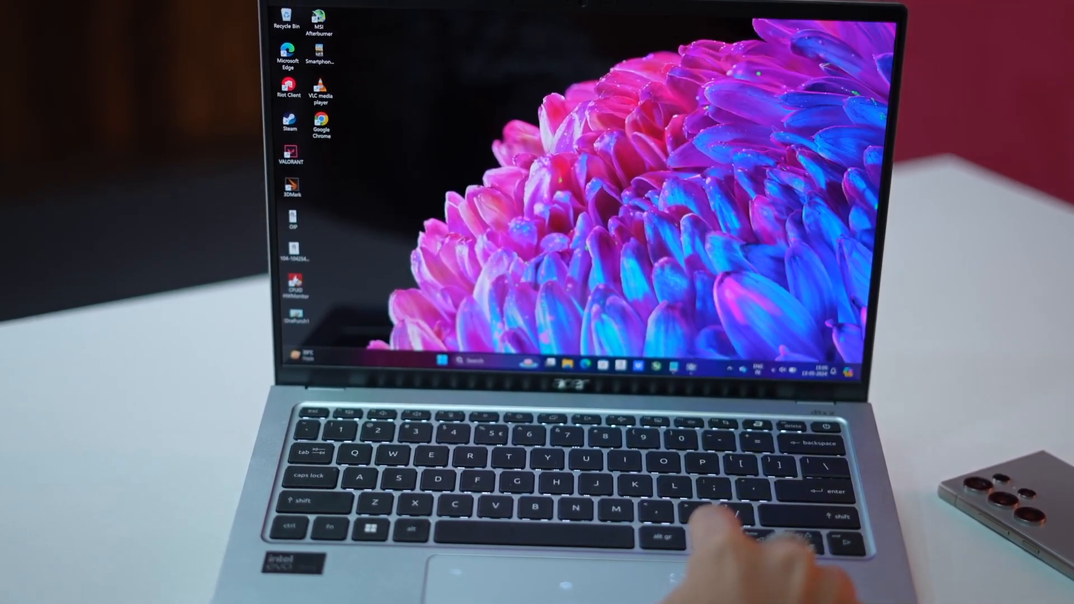